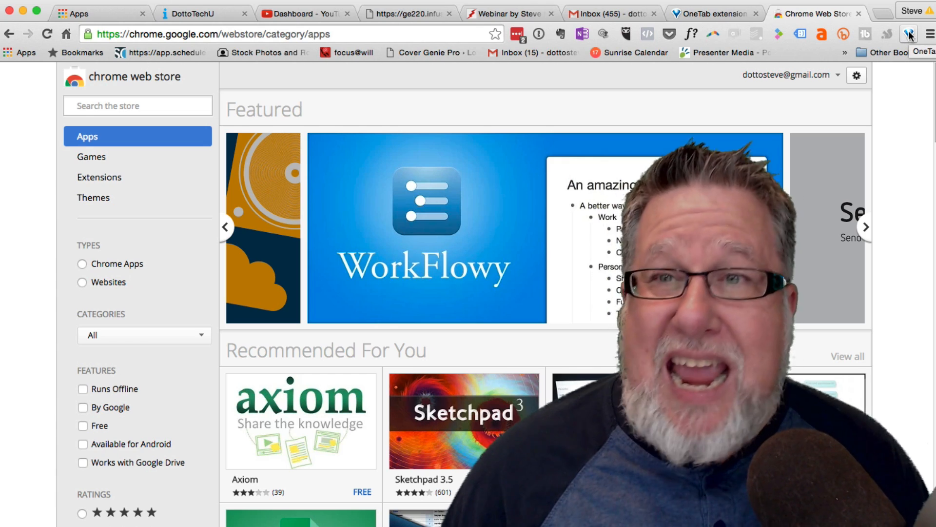
- Collapse all eight open tabs into a single OneTab list via the toolbar icon
click(910, 34)
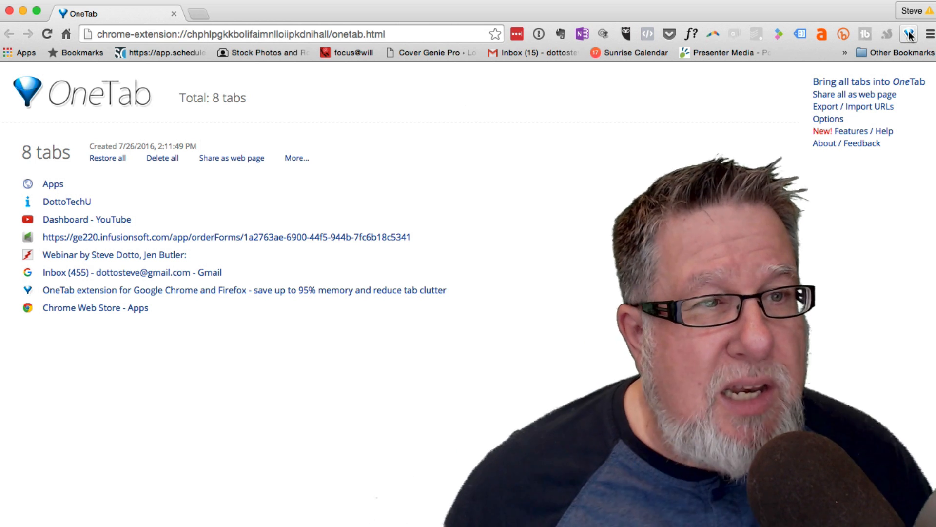
mouse_move(82, 217)
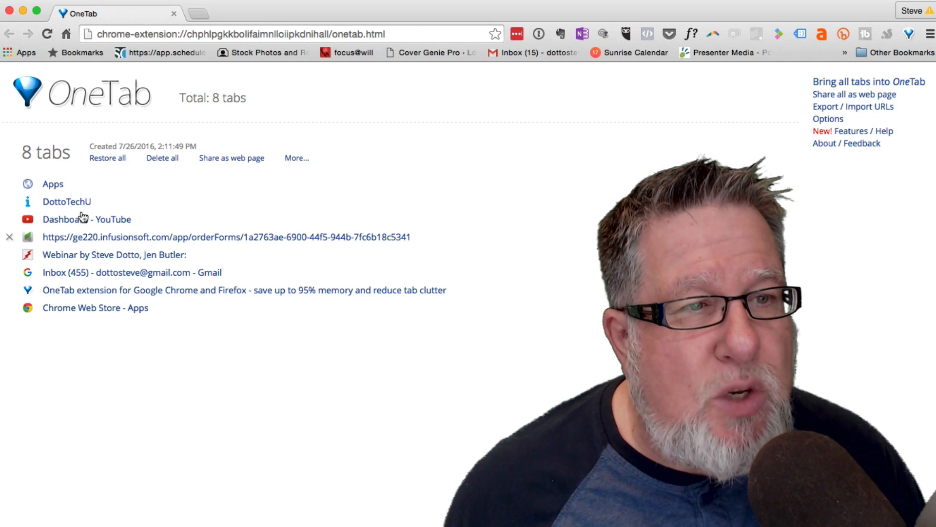
mouse_move(89, 349)
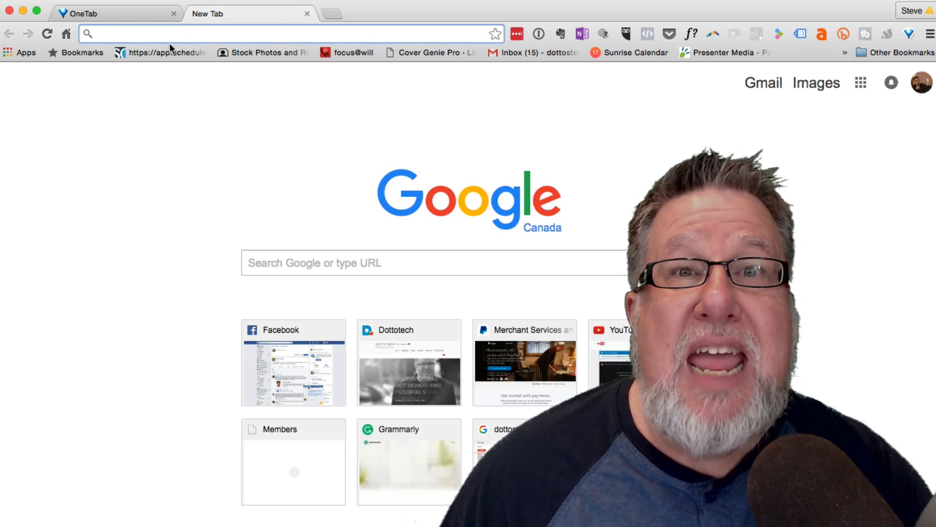
- Return to the OneTab page listing the 8 saved tabs, leaving a new blank tab beside it
click(89, 13)
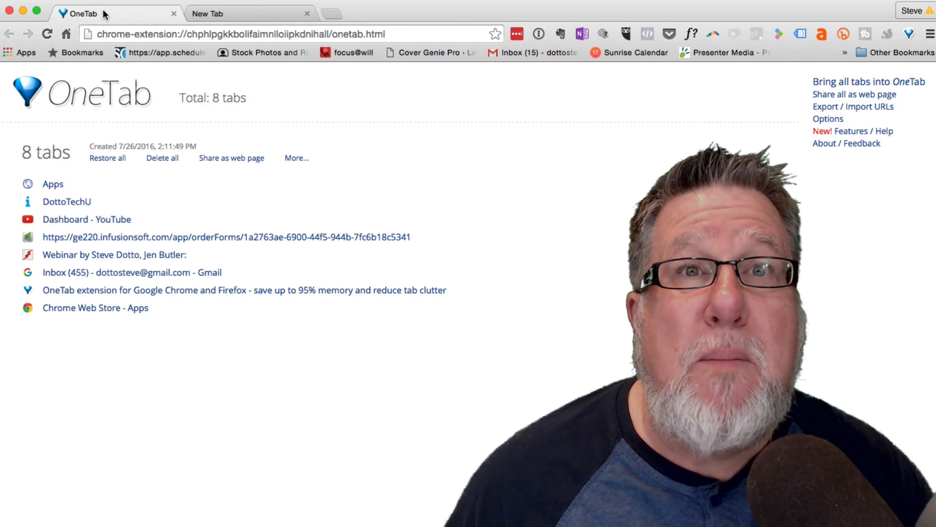
mouse_move(53, 186)
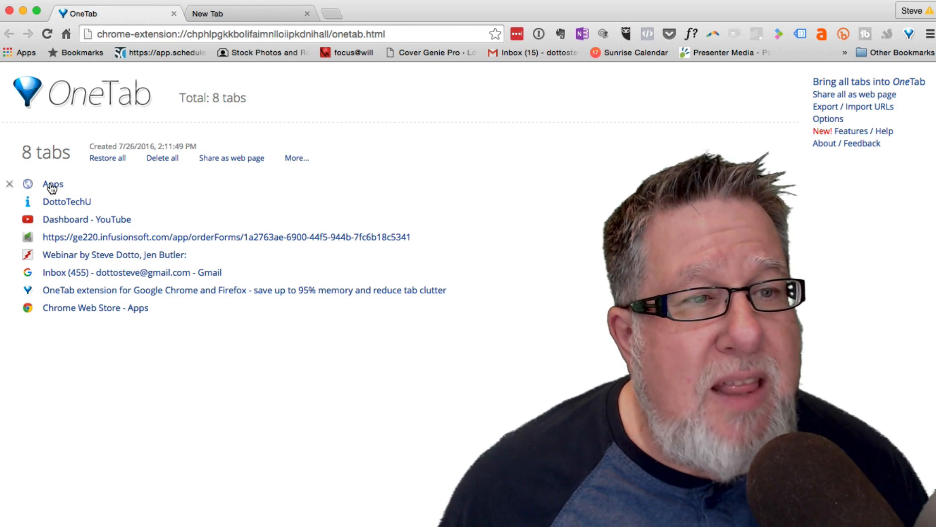
mouse_move(74, 269)
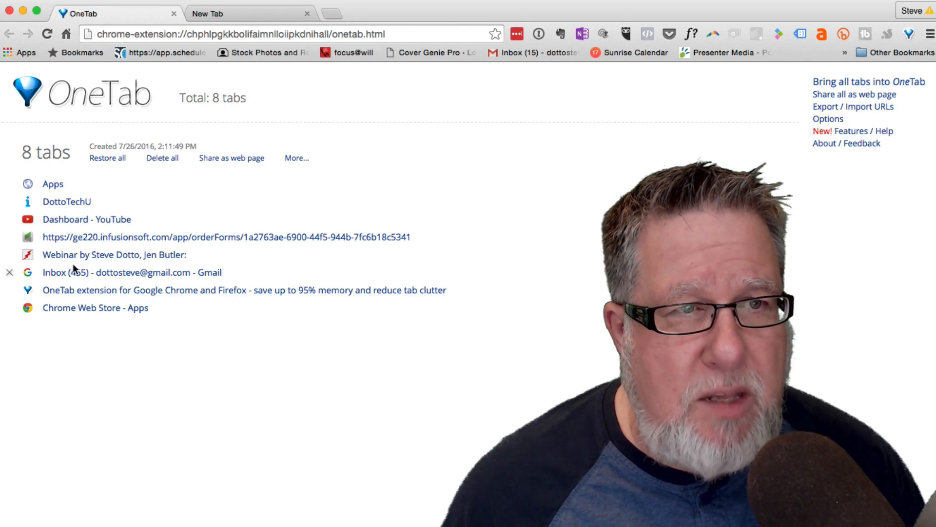
mouse_move(77, 264)
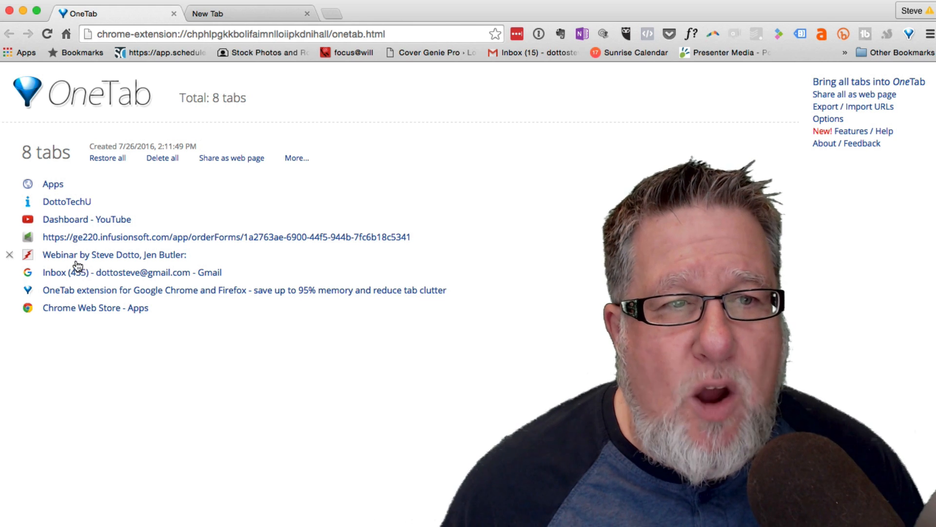
mouse_move(108, 321)
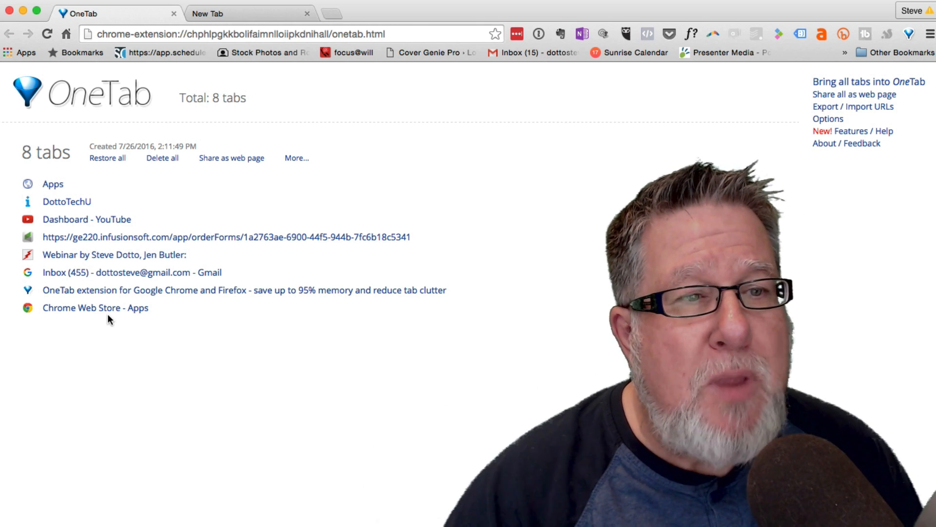
mouse_move(184, 433)
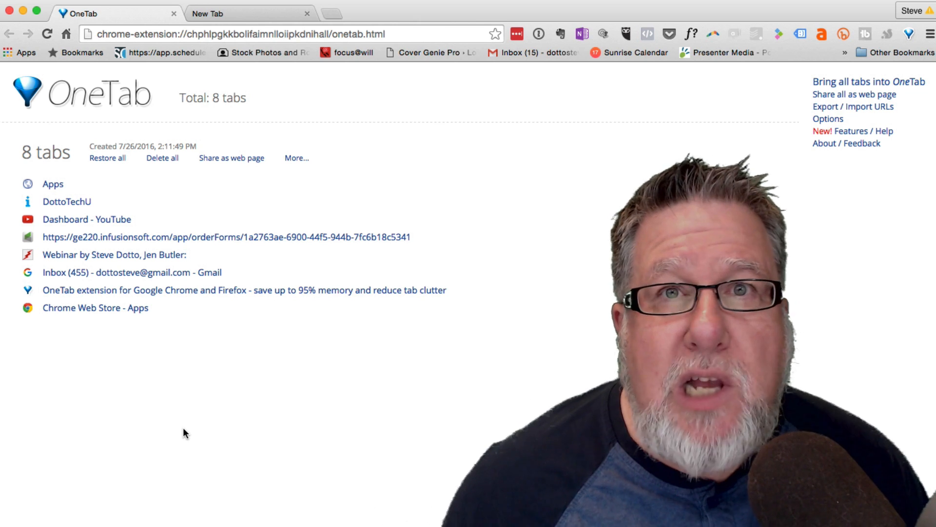
mouse_move(157, 233)
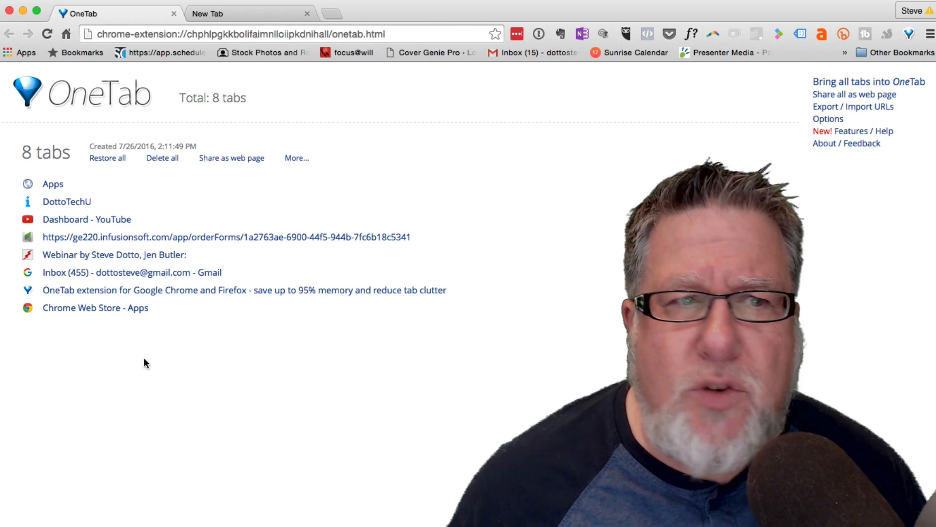
mouse_move(139, 278)
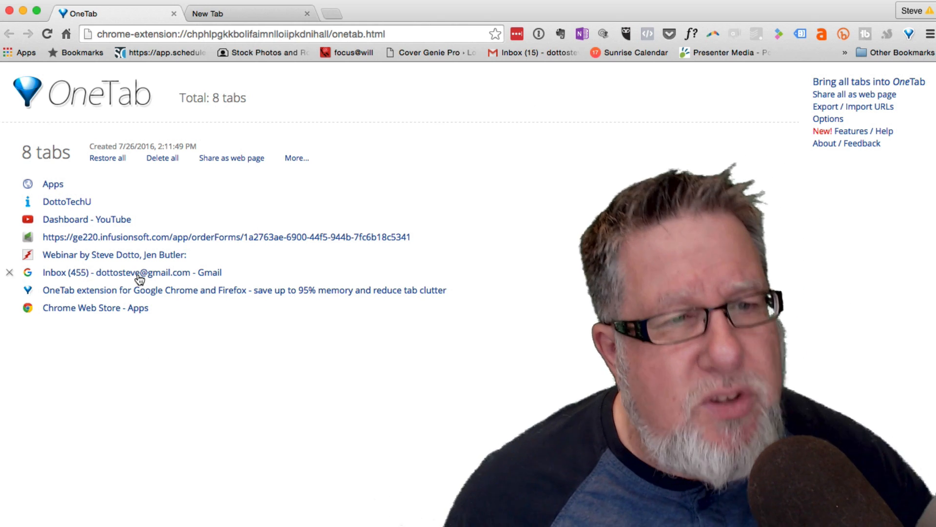
mouse_move(225, 298)
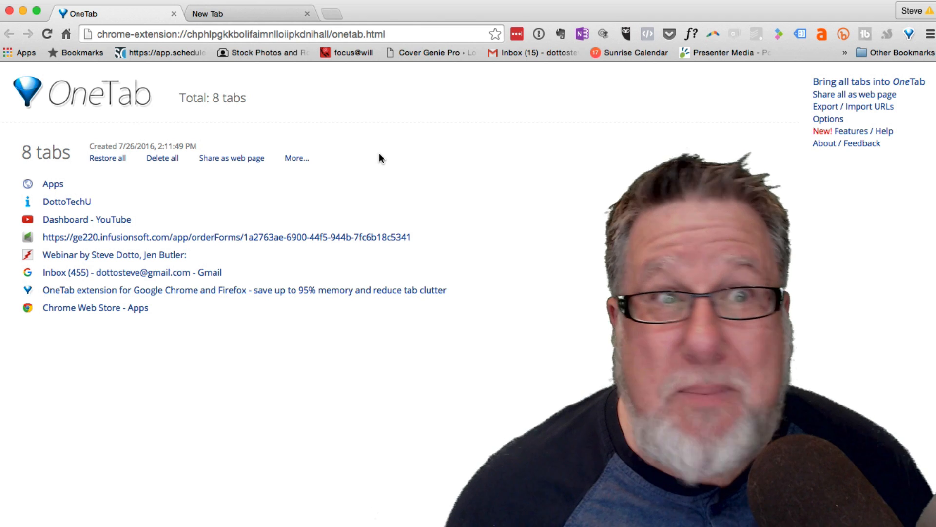
mouse_move(374, 161)
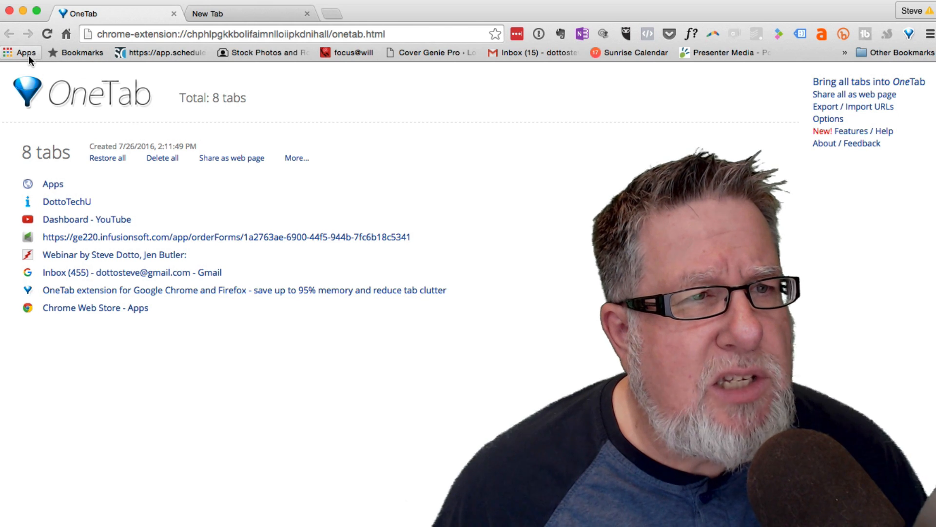
- Show the Pomodoro timer popup on the new tab page, not yet started
click(26, 53)
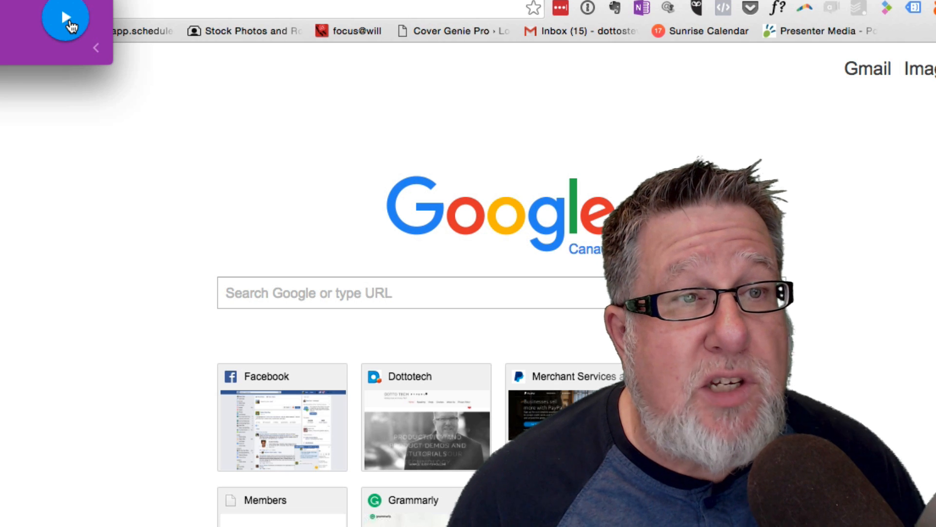
- Start the Pomodoro work timer so it counts down from 25 minutes
click(65, 18)
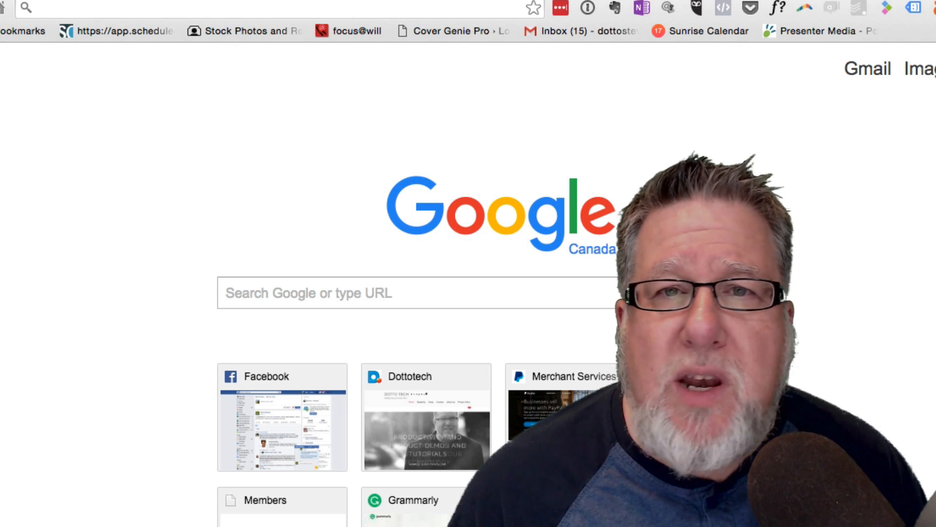
mouse_move(202, 82)
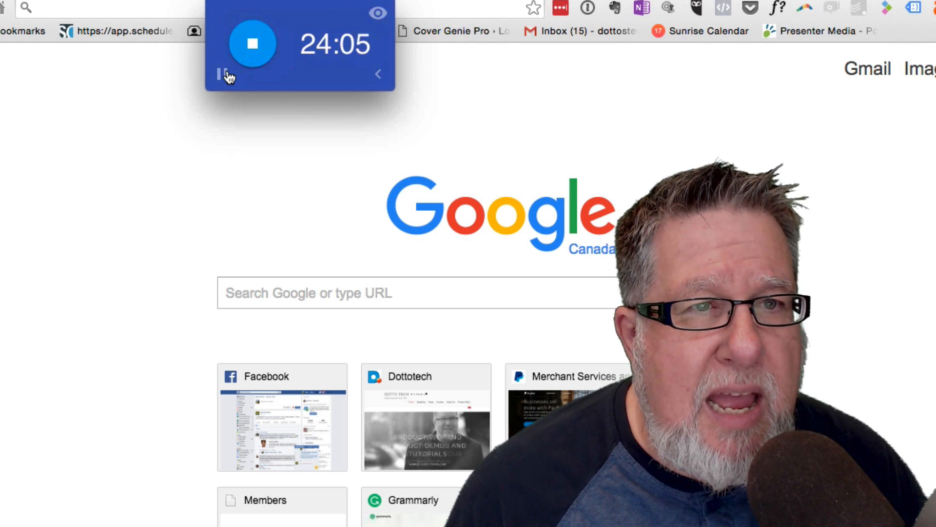
- Pause the running timer and show its settings: work 25, short break 5, long break 15
click(252, 43)
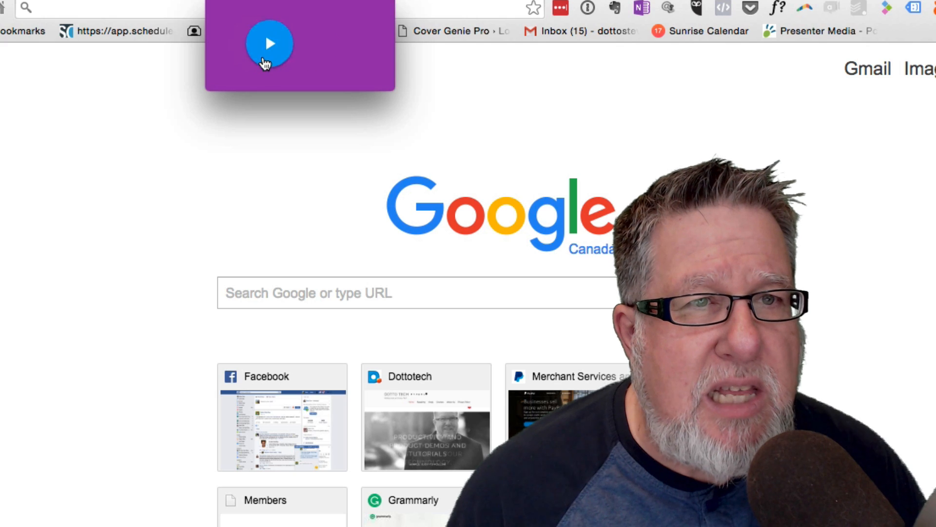
click(270, 43)
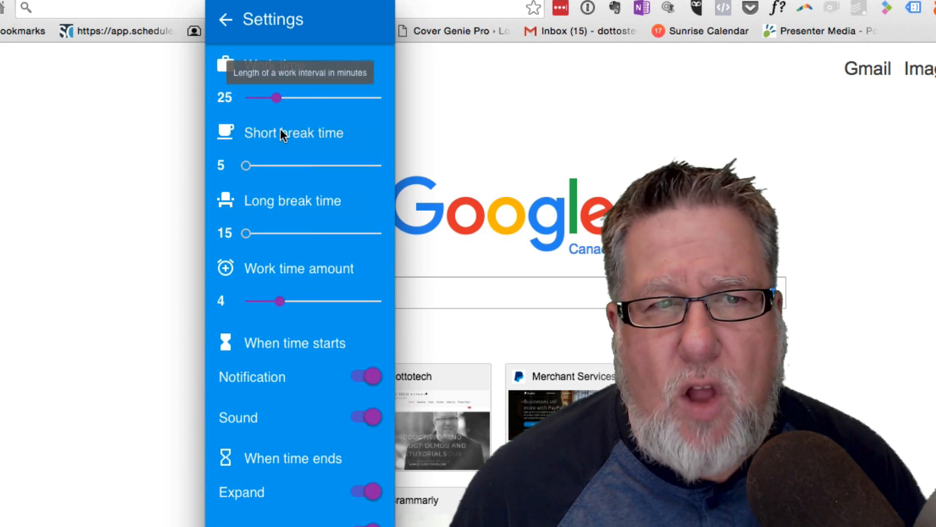
mouse_move(358, 316)
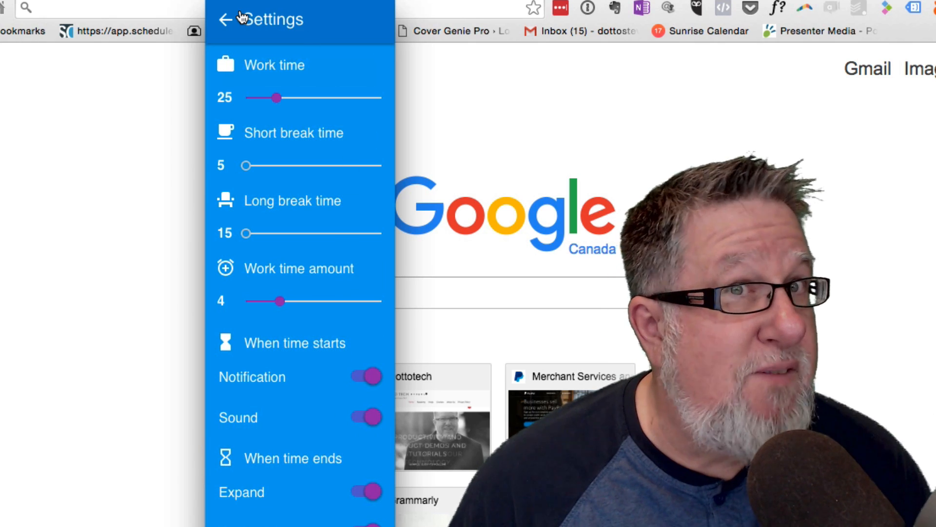
mouse_move(225, 19)
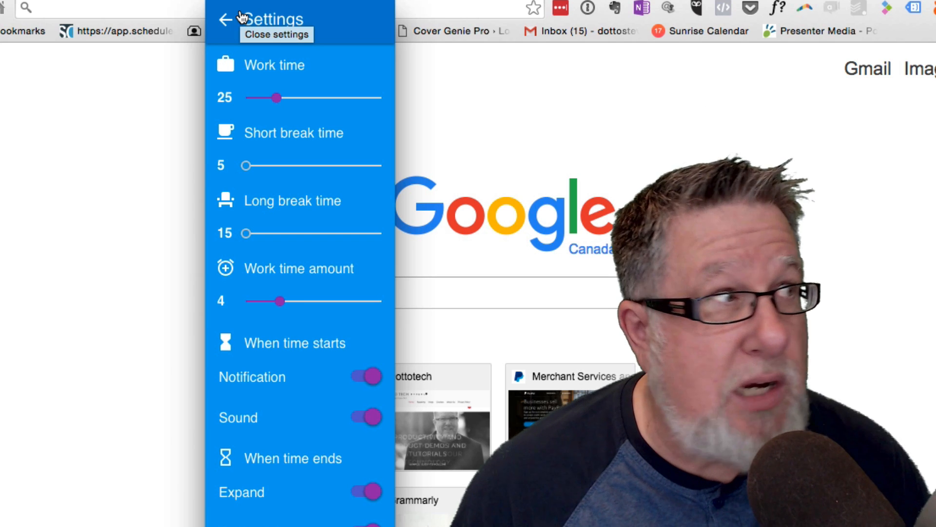